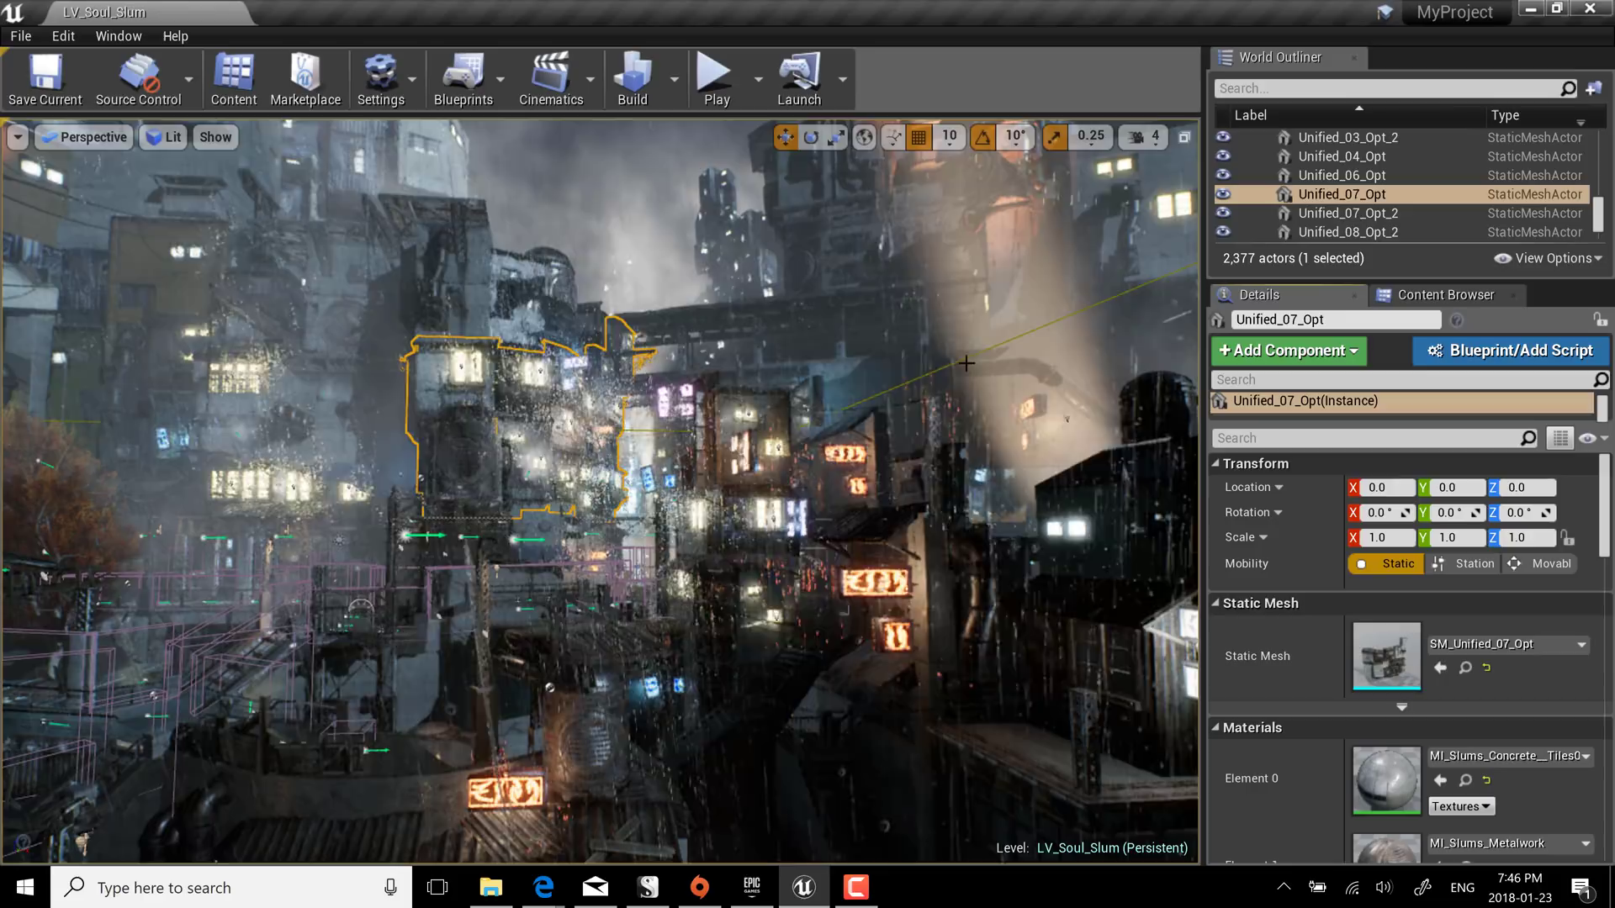
# Open the Content Browser and scroll through the SoulCity Environment > Meshes > Building assets
pyautogui.click(1444, 295)
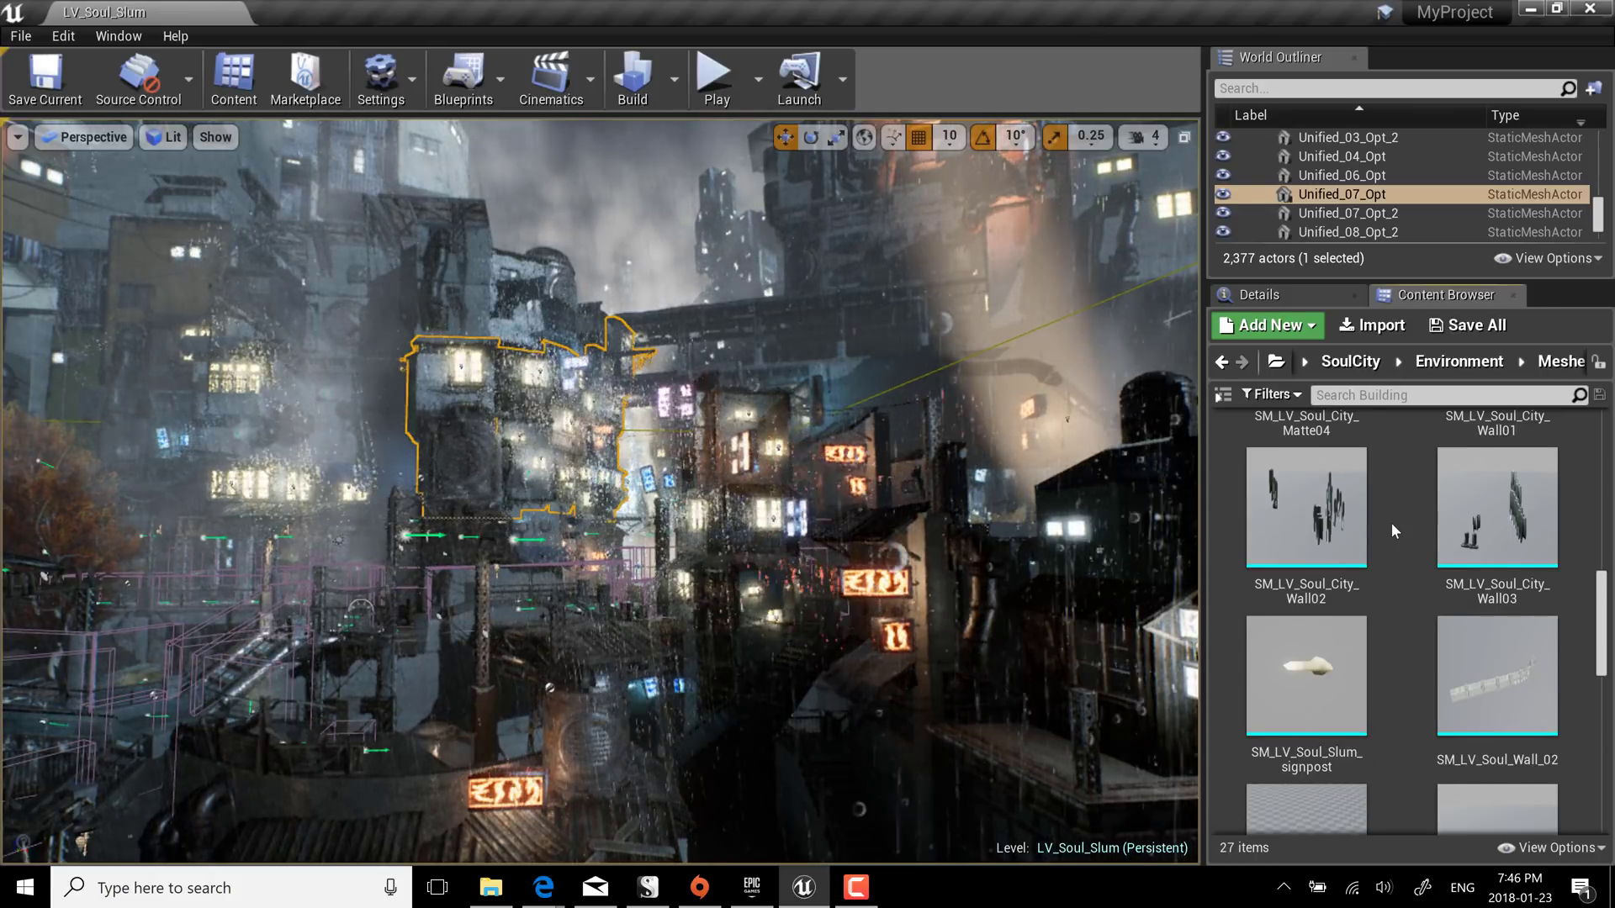
pyautogui.scroll(-3)
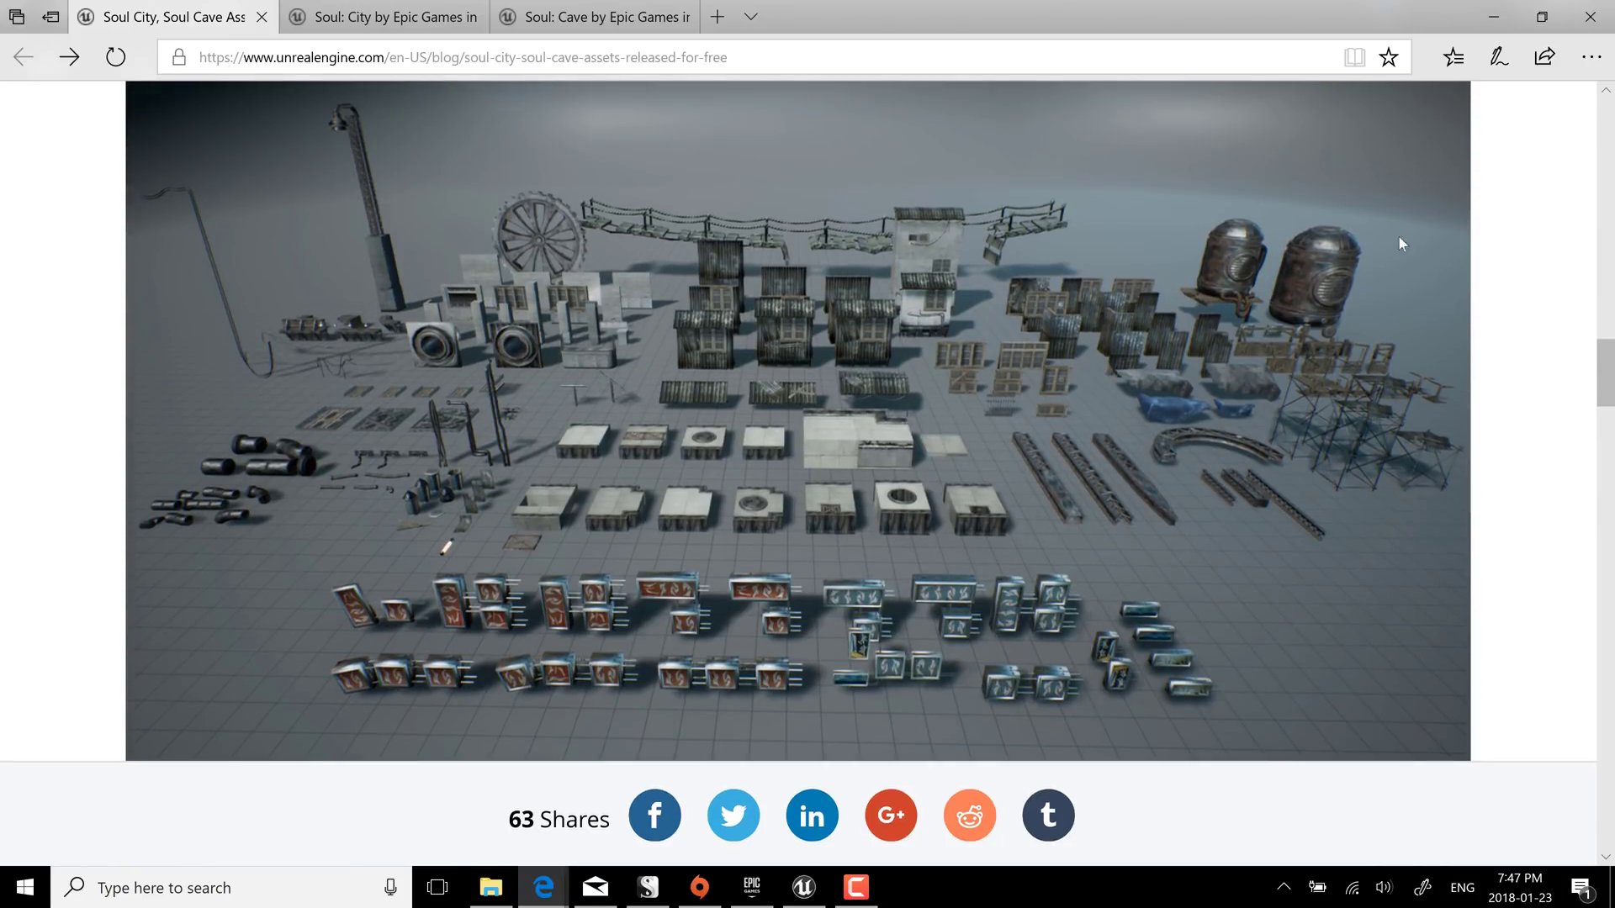
# Scroll through the 'Soul City, Soul Cave Assets Released for Free' blog post images
pyautogui.scroll(-3)
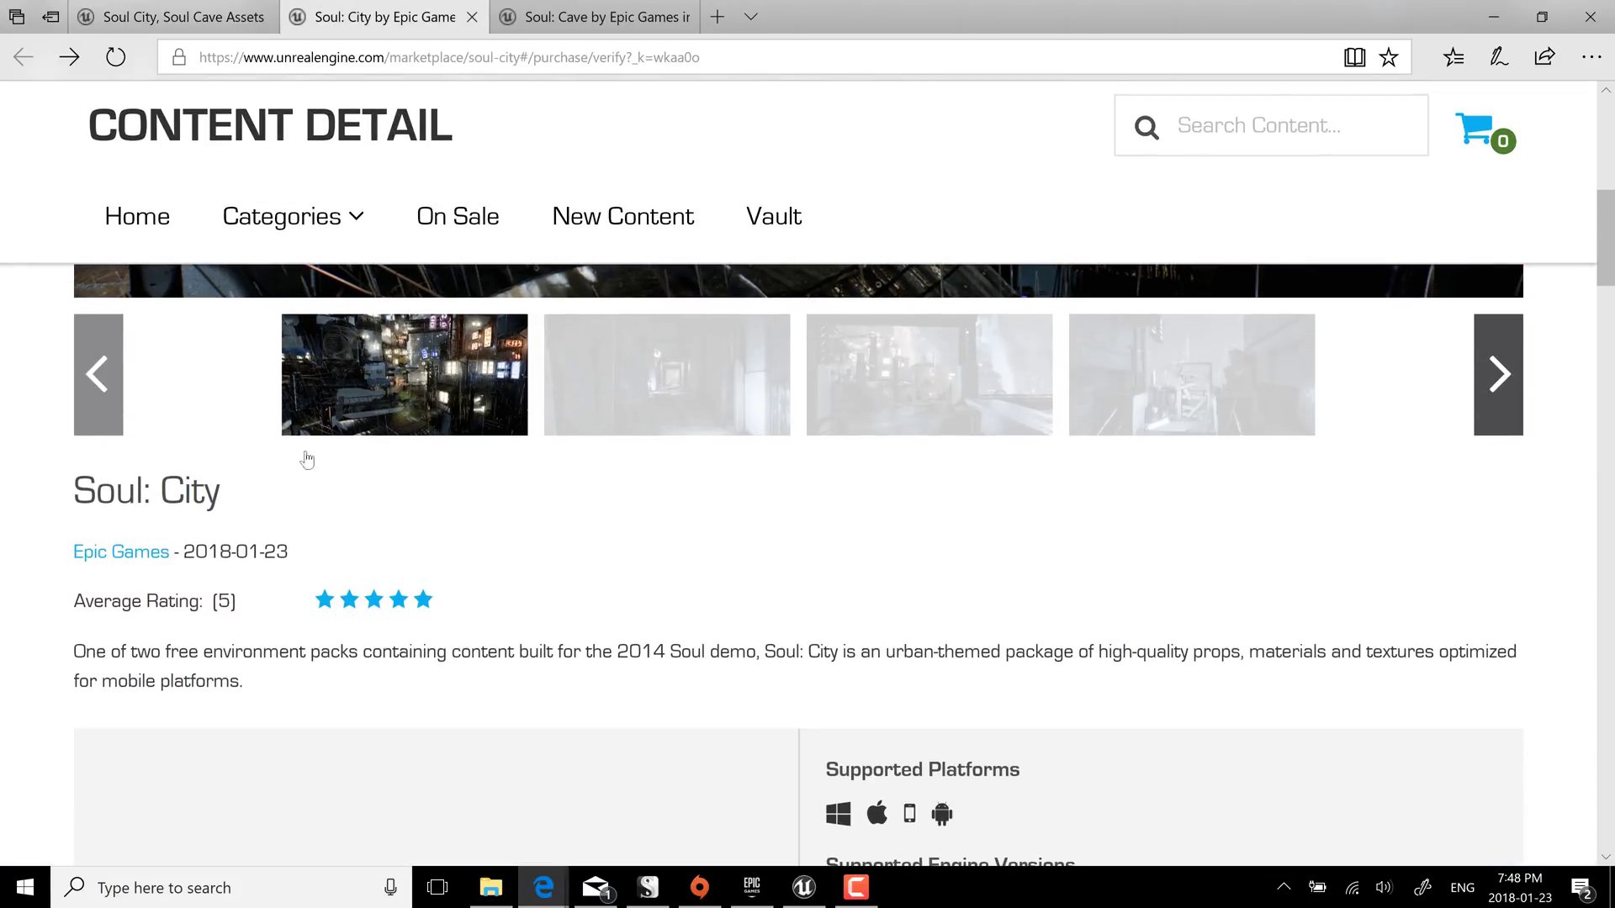
# Switch to the Soul: City by Epic Games marketplace tab to view its preview images
pyautogui.click(592, 16)
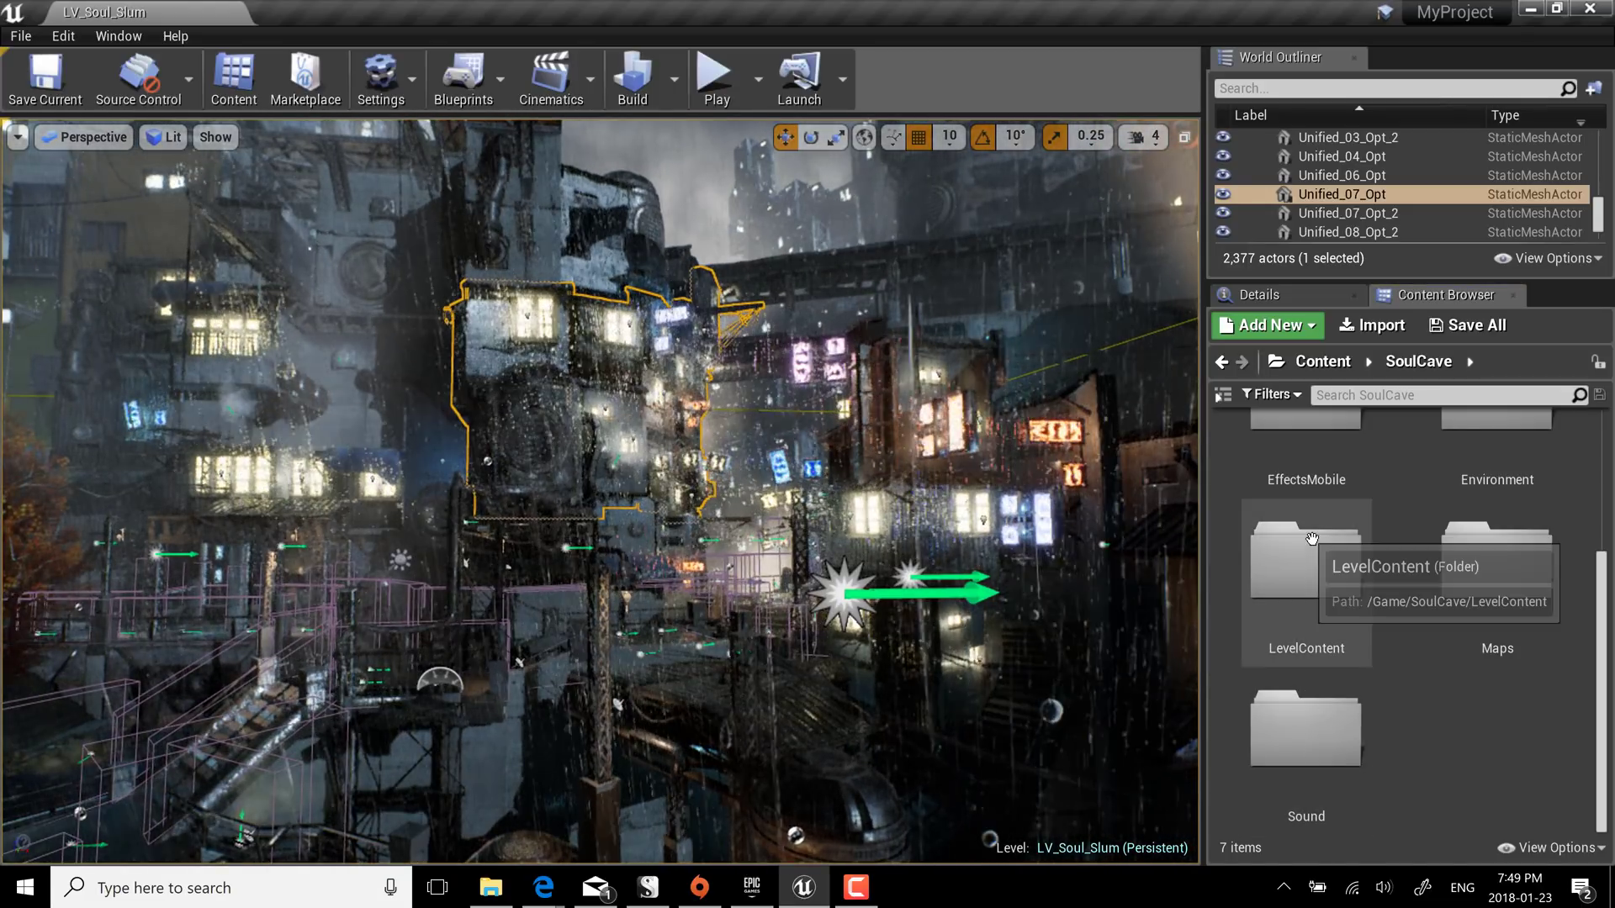
# Browse the SoulCave folders to view the rock pillar building meshes
pyautogui.doubleClick(1304, 559)
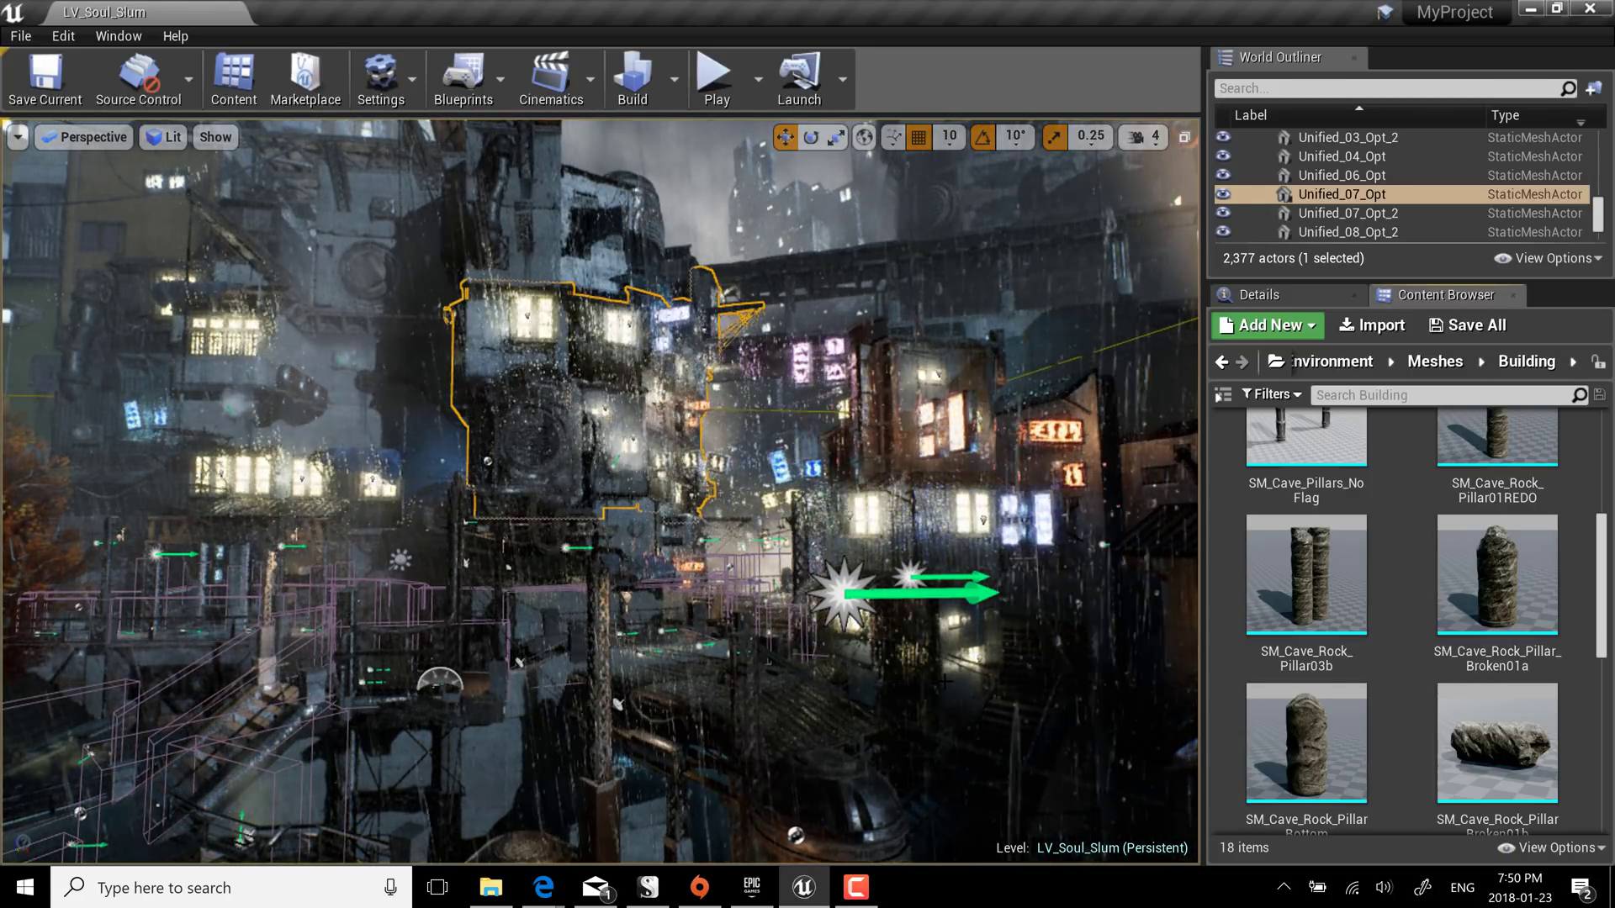
pyautogui.click(540, 886)
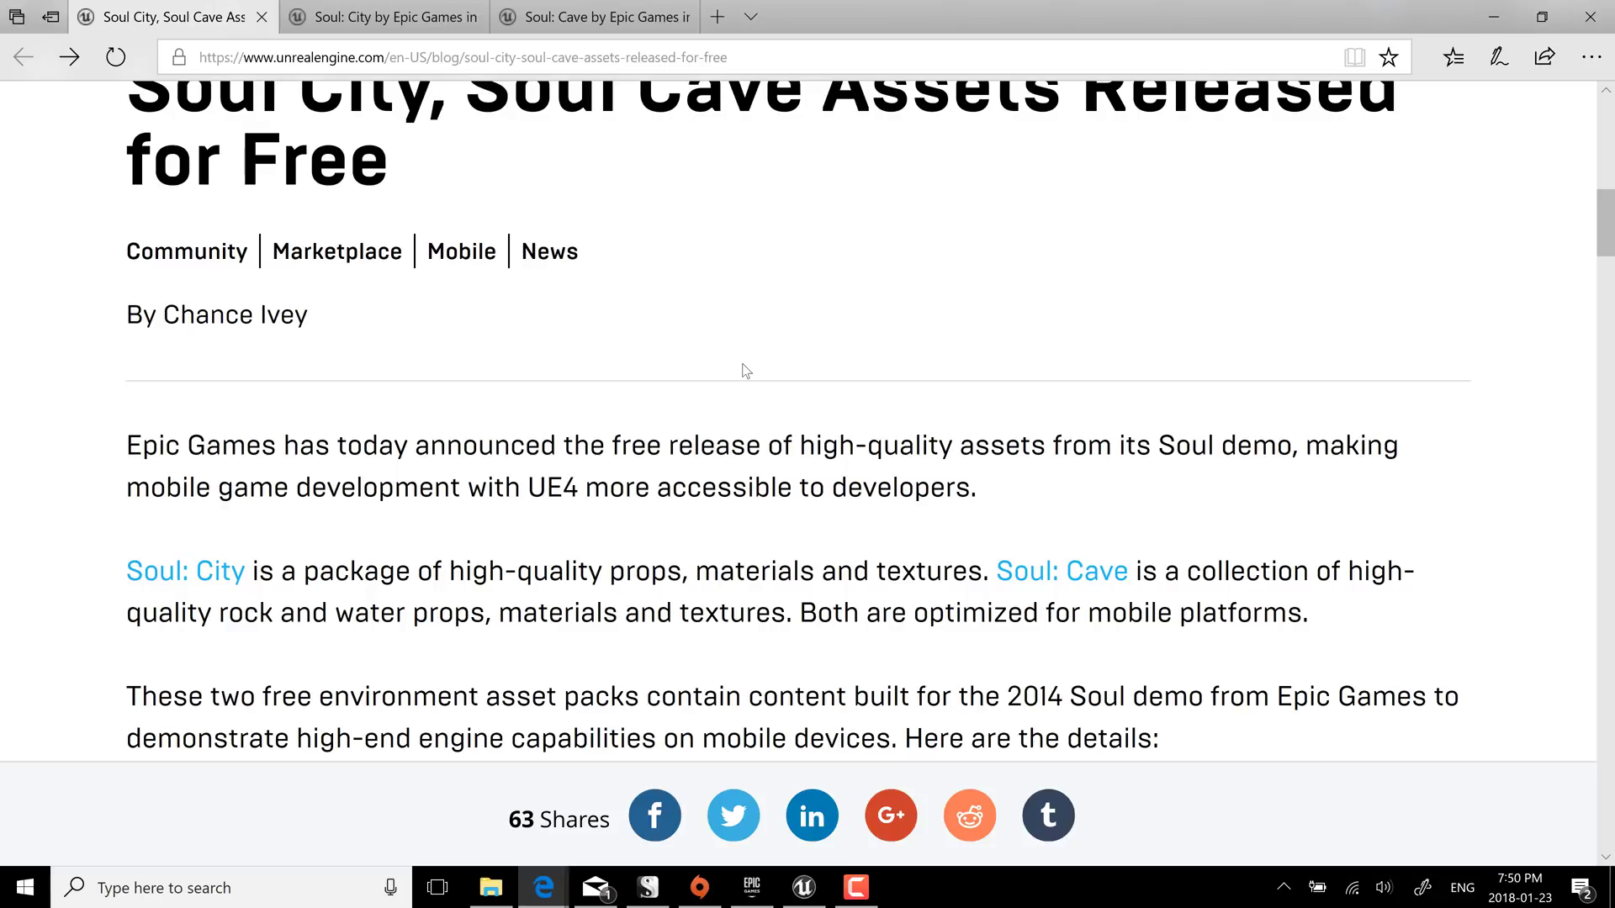